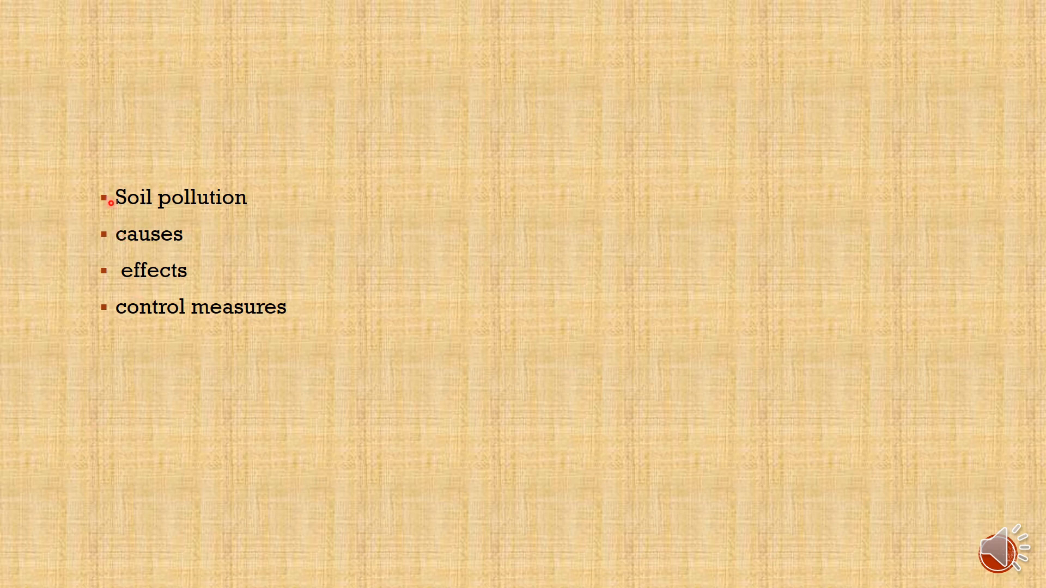
pyautogui.moveTo(85, 173)
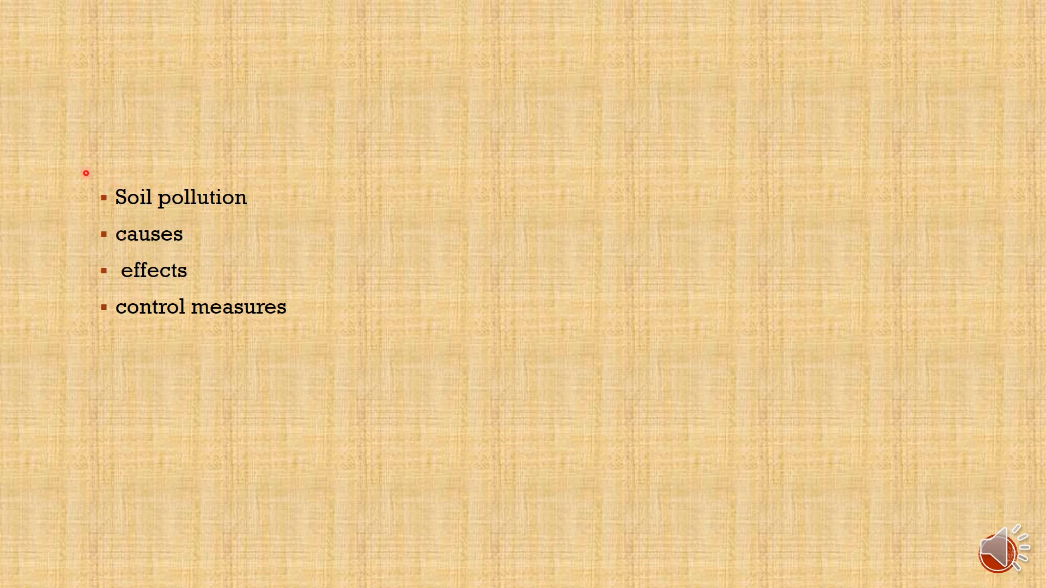
pyautogui.moveTo(100, 220)
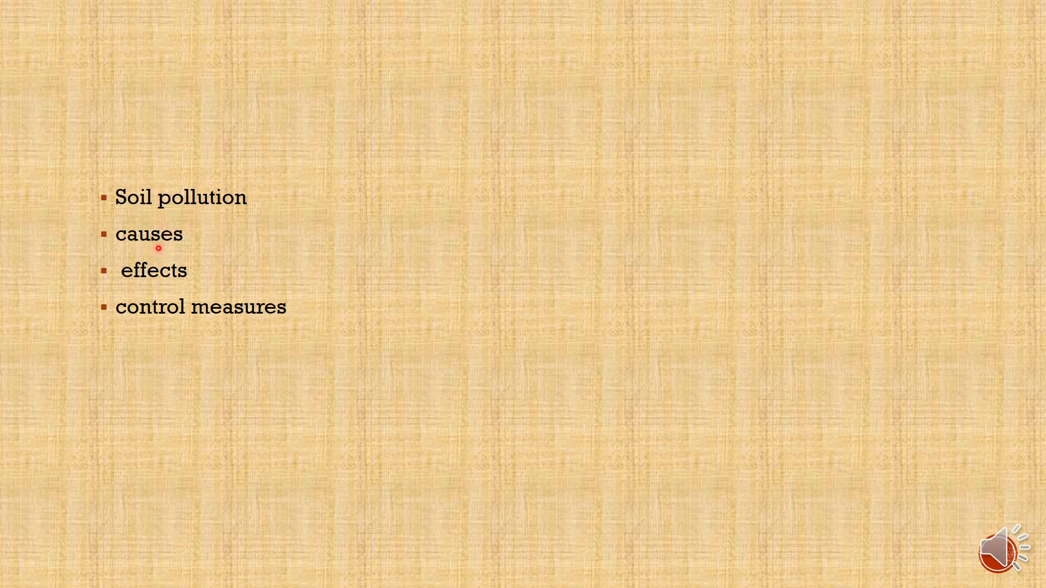
pyautogui.moveTo(109, 271)
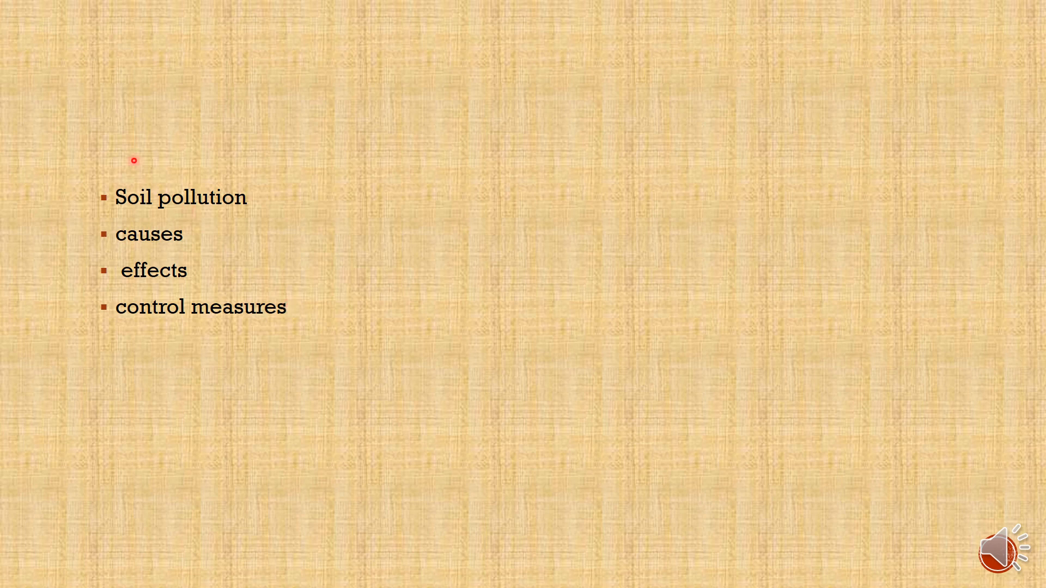
pyautogui.moveTo(75, 77)
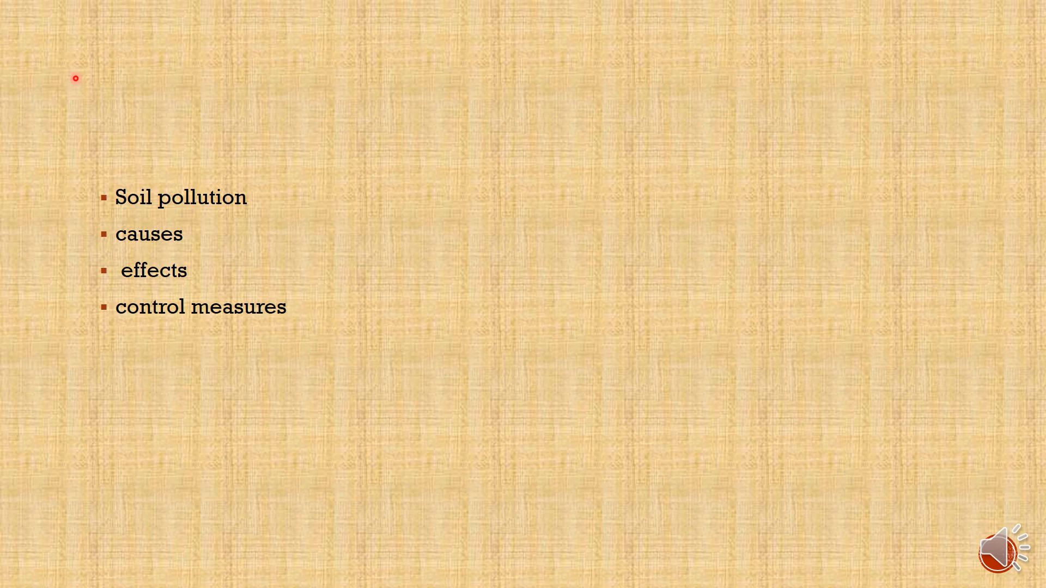